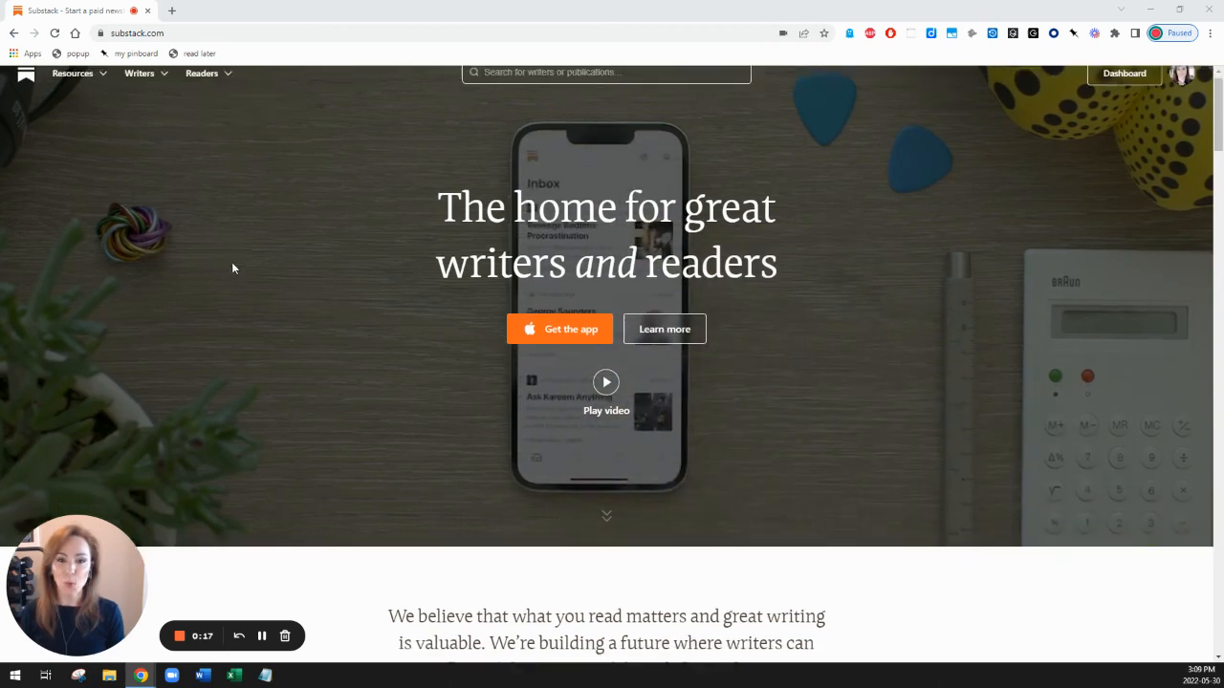
Scroll down the Substack homepage and choose 'Start writing' to begin a new publication.
scroll(down, 3)
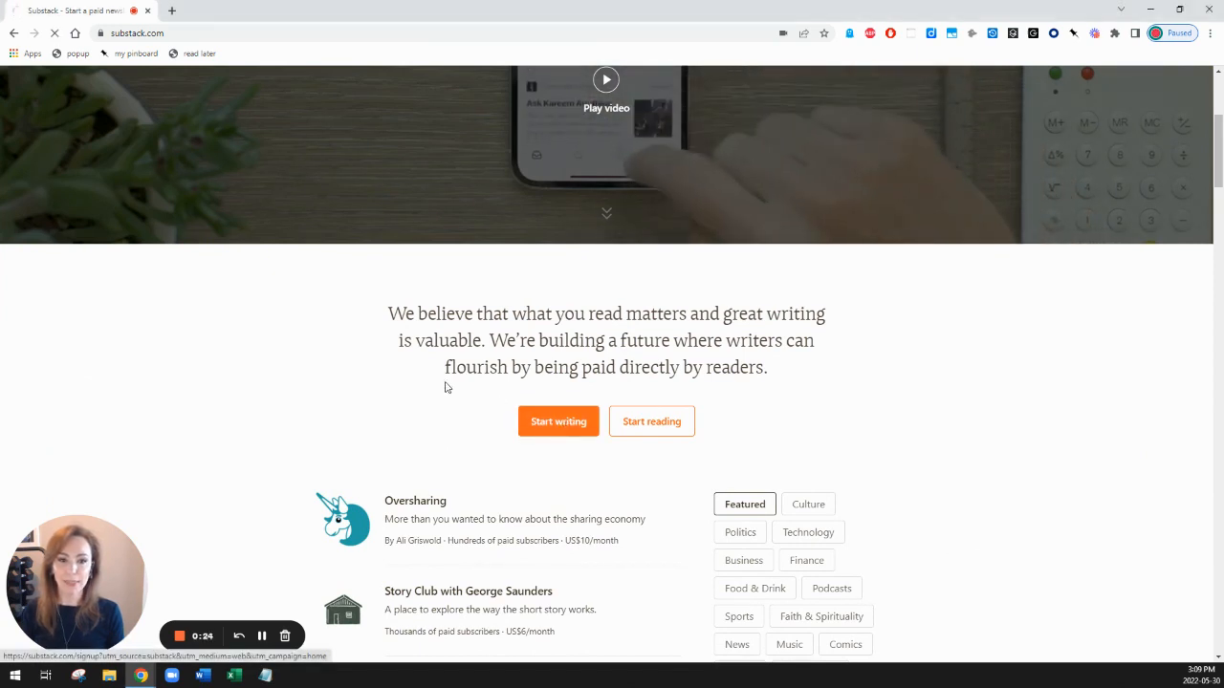
click(559, 422)
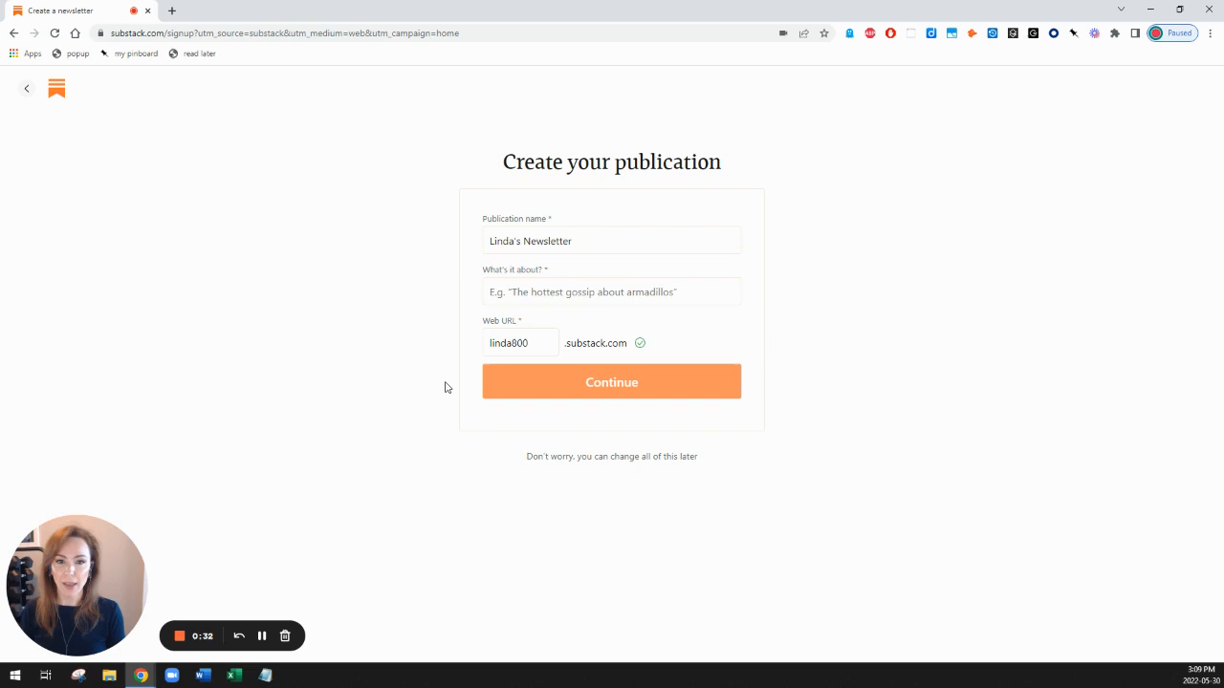
Name the publication 'Skin Advisor' with the description 'Skincare advice from anti-aging to zinc'.
click(611, 291)
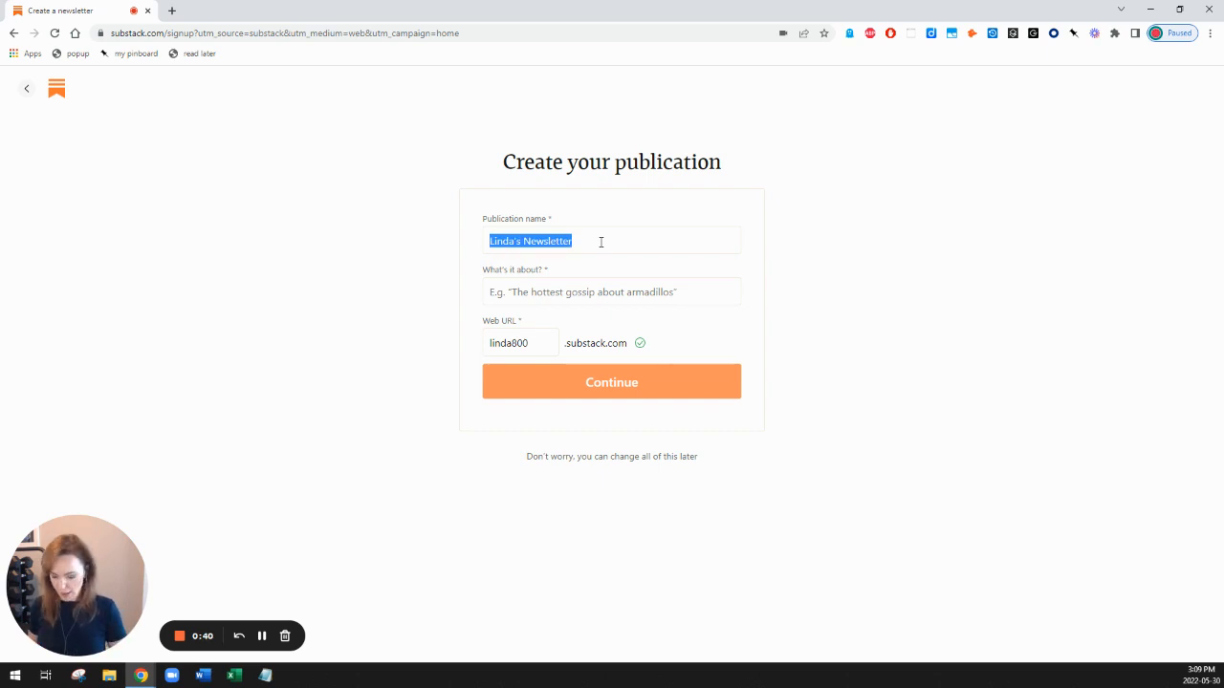
text(Sk)
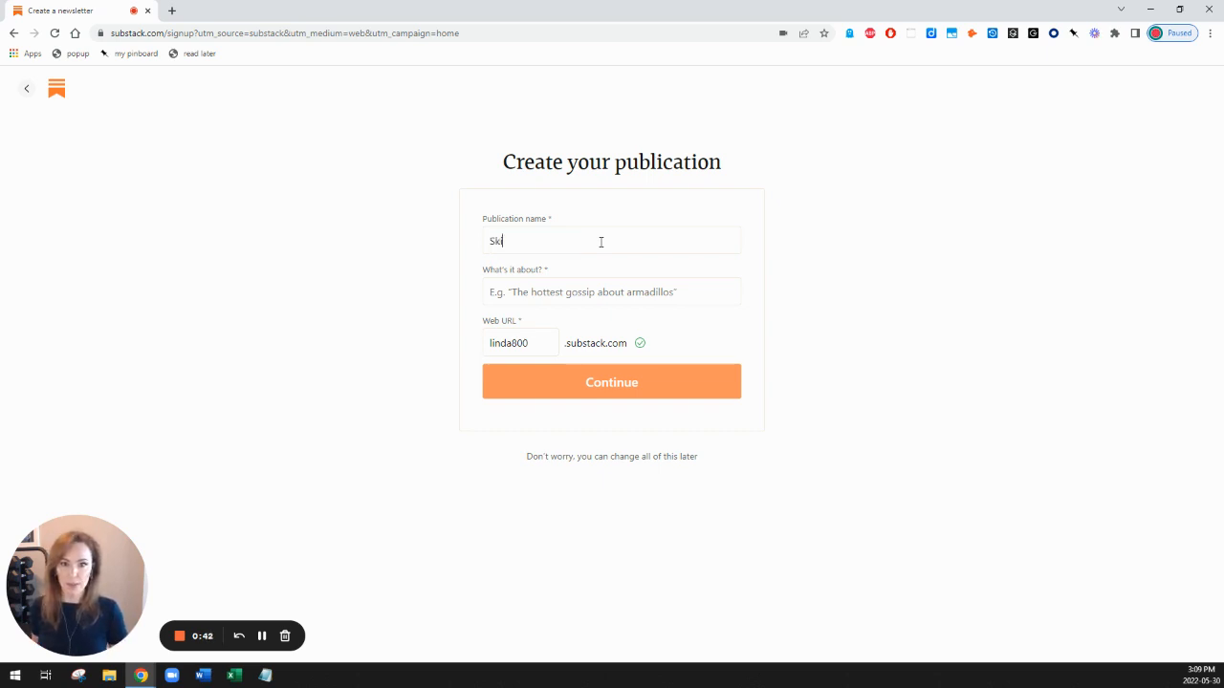
text(in Advisor)
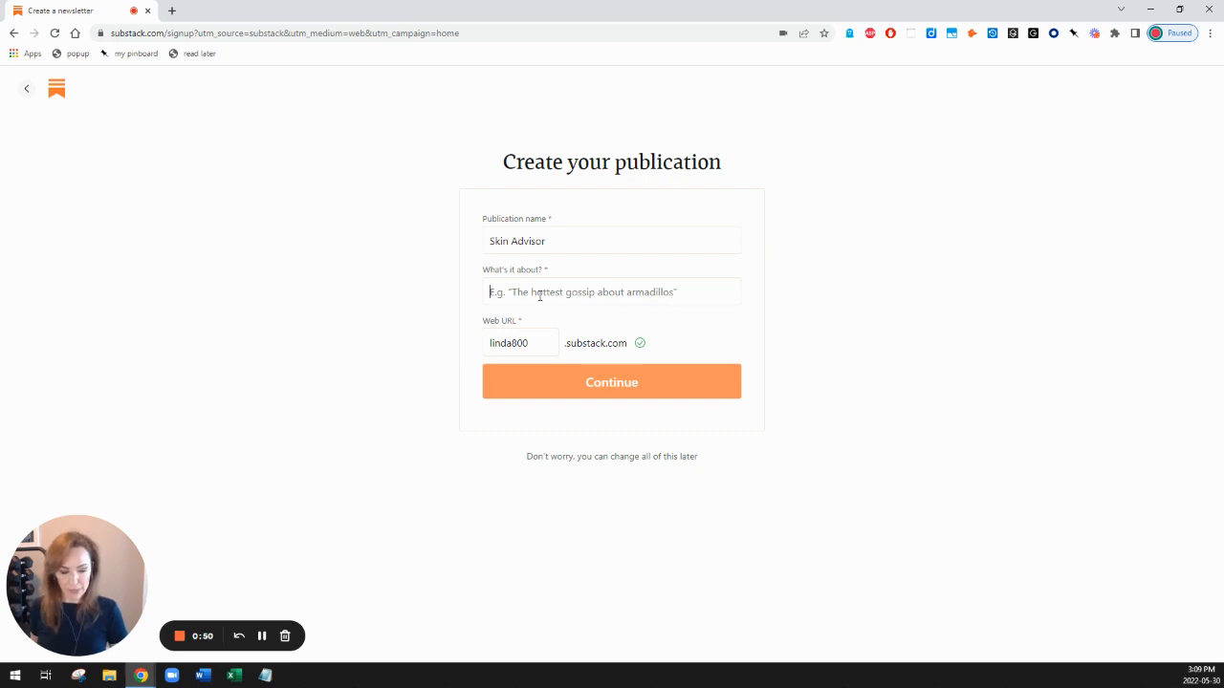
text(Skinca)
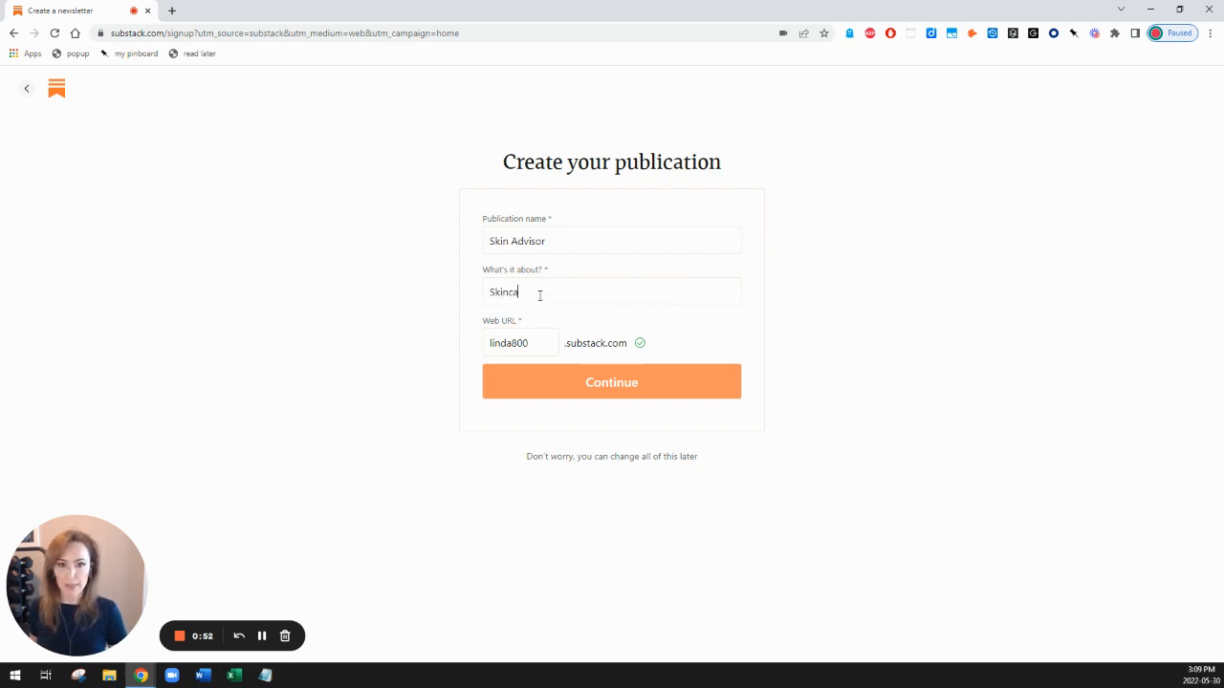
text(re advice)
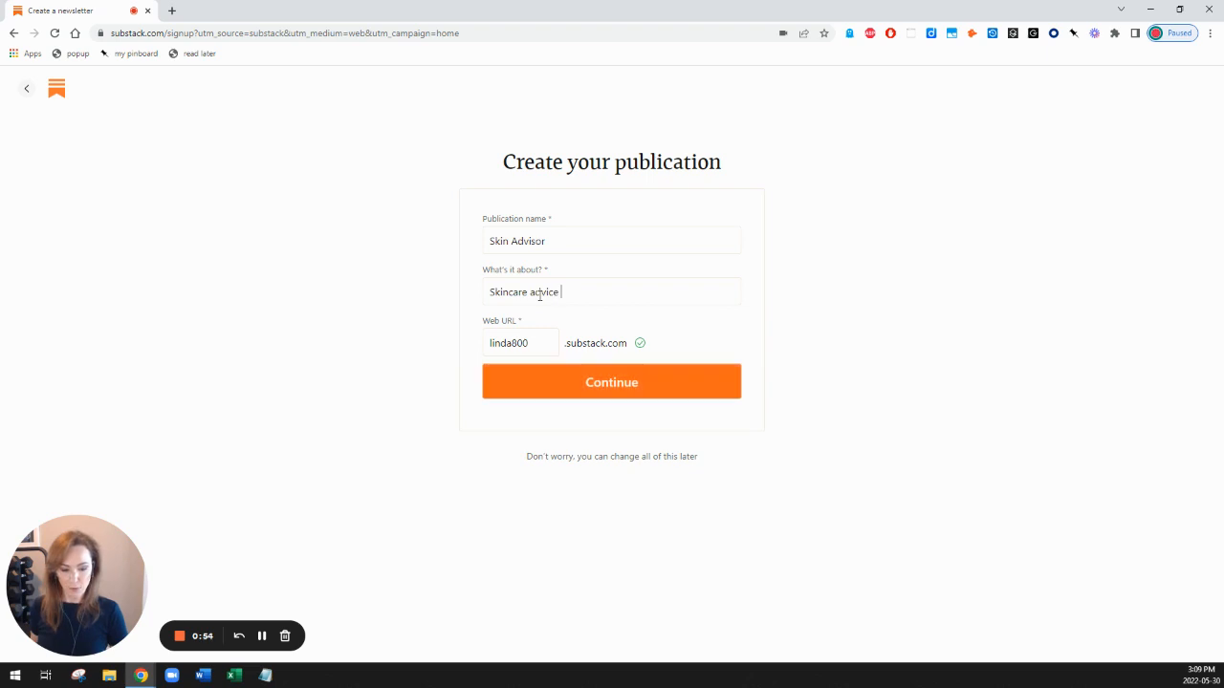
text(from anti-)
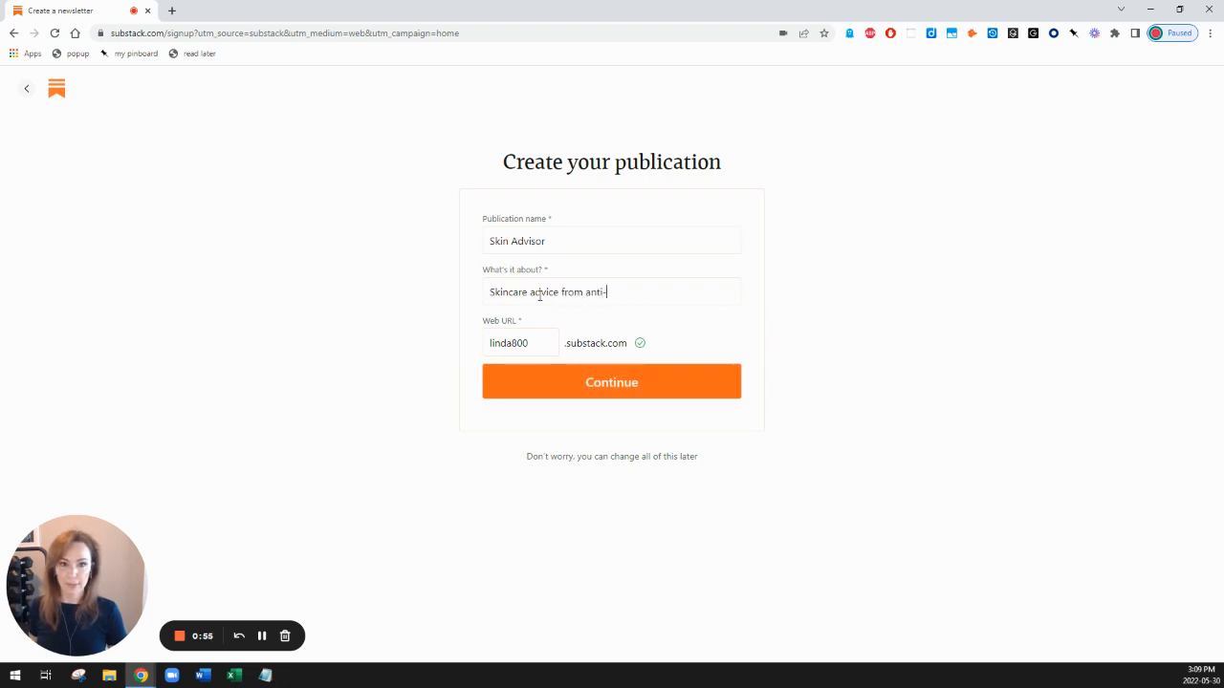
text(aging to zinc)
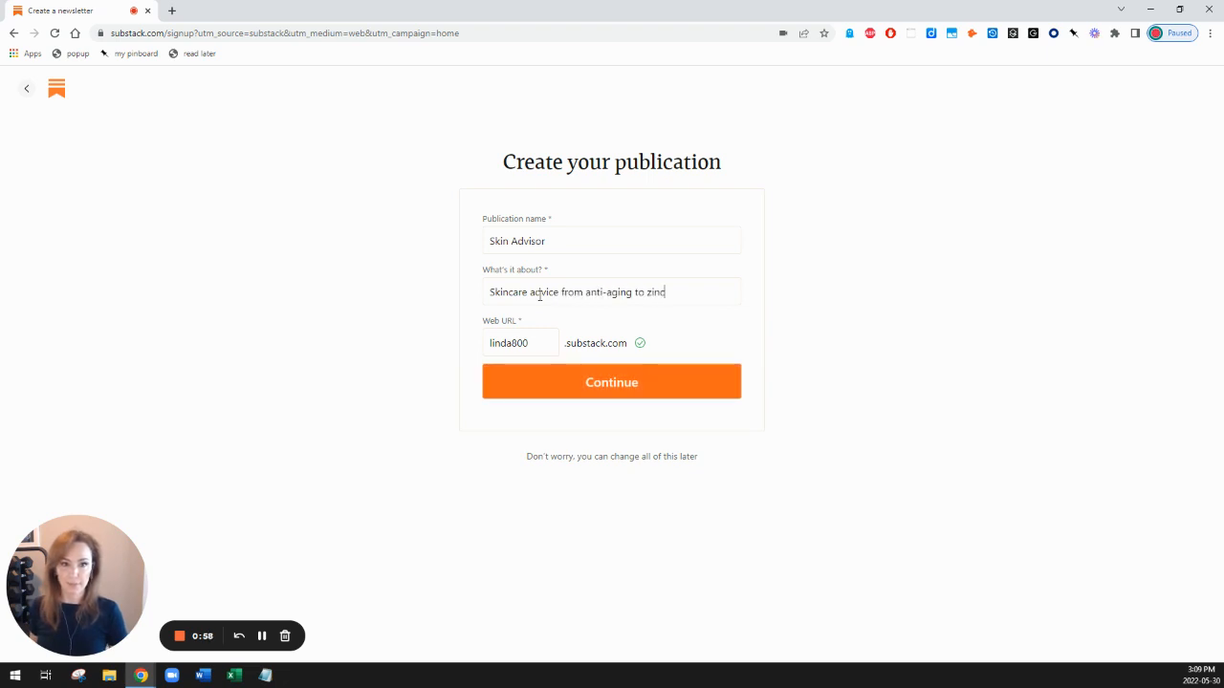
Change the web URL to skinadvisor.substack.com and submit the publication details.
triple_click(508, 342)
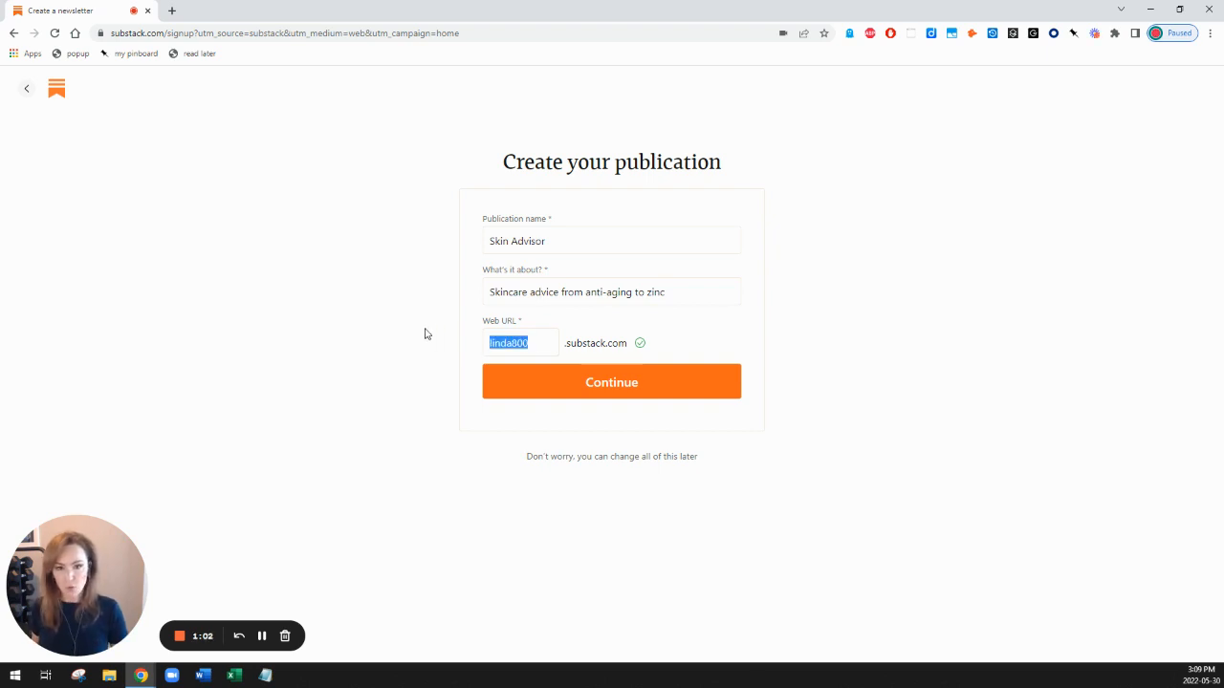
text(skinadvisor)
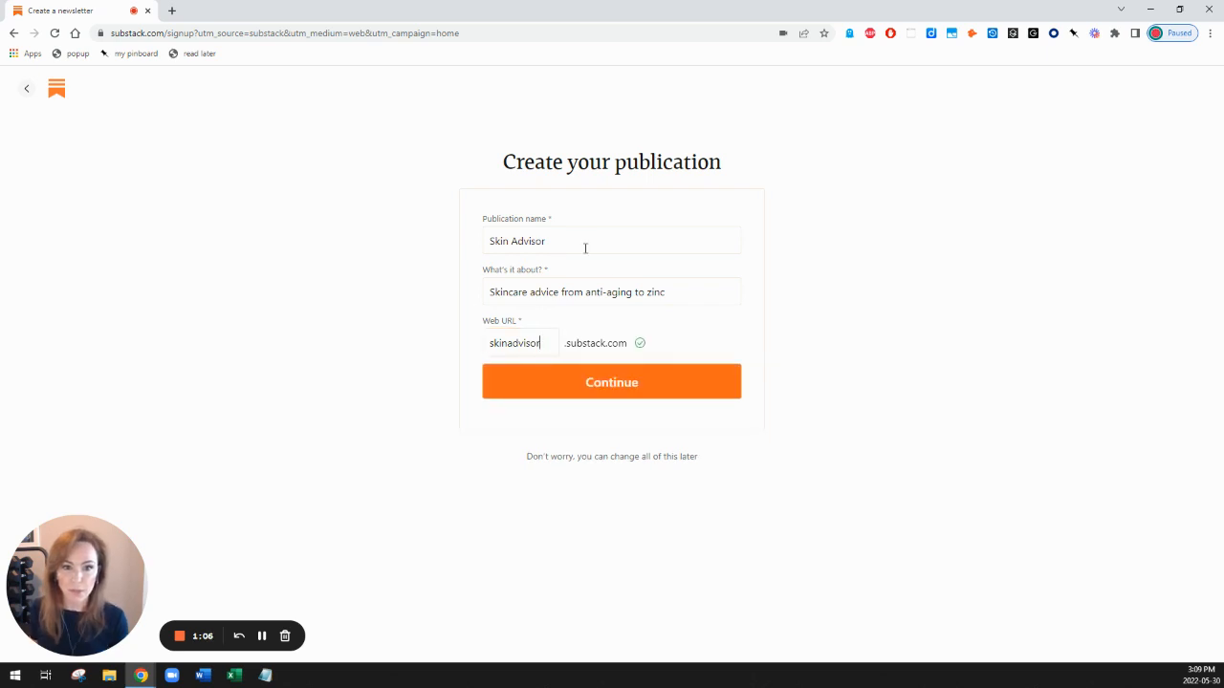
mouse_move(690, 343)
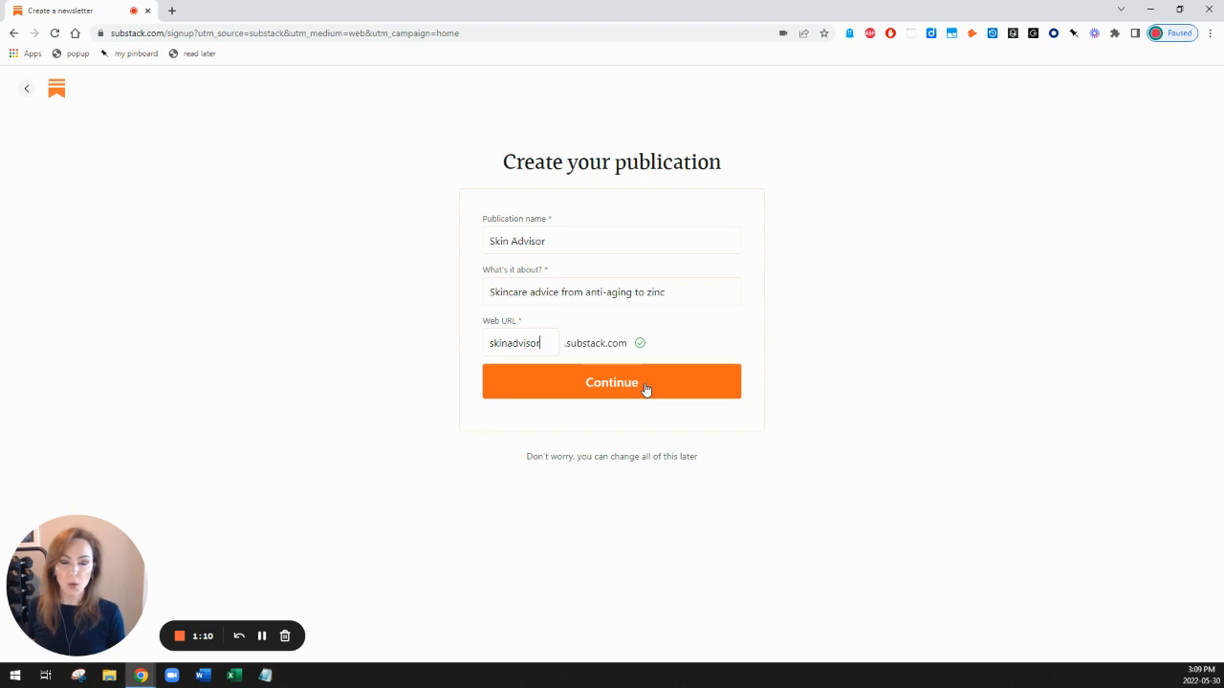
mouse_move(532, 485)
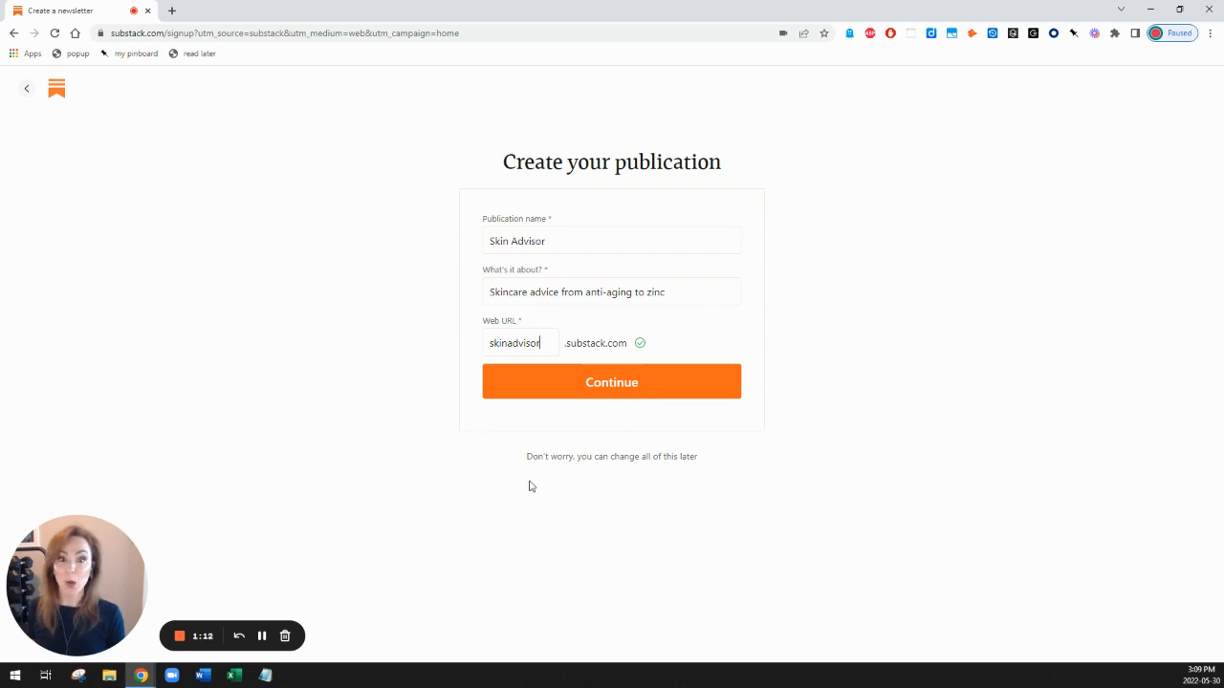
mouse_move(643, 478)
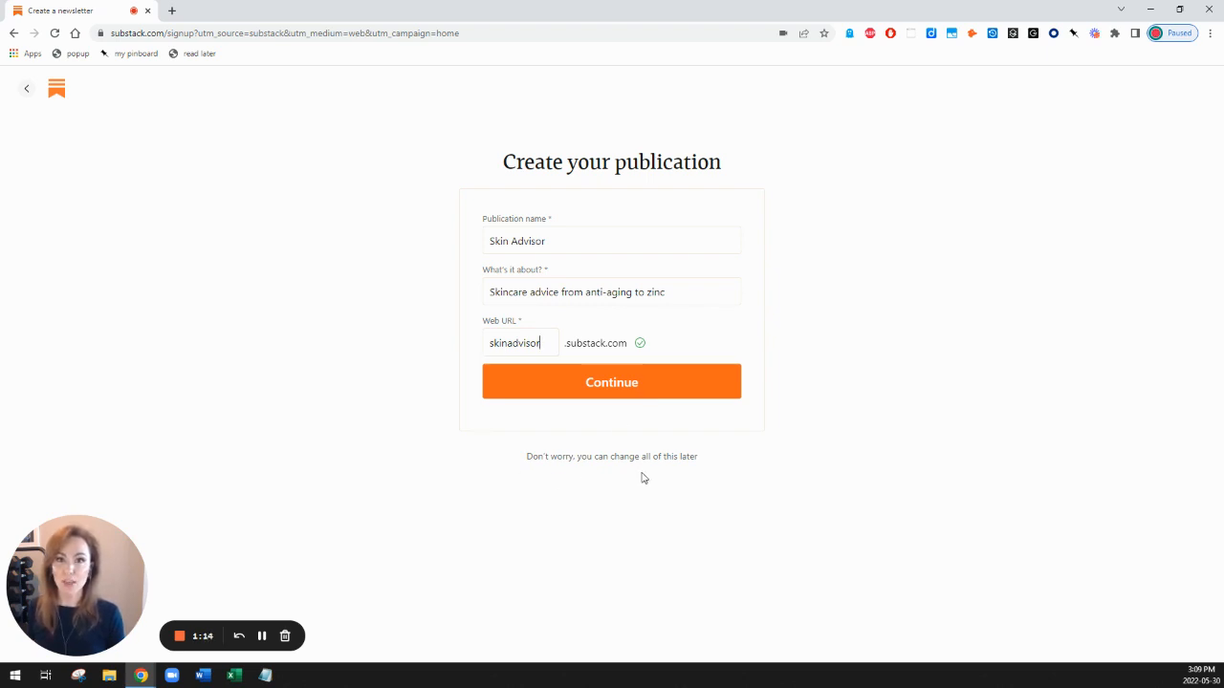
mouse_move(656, 477)
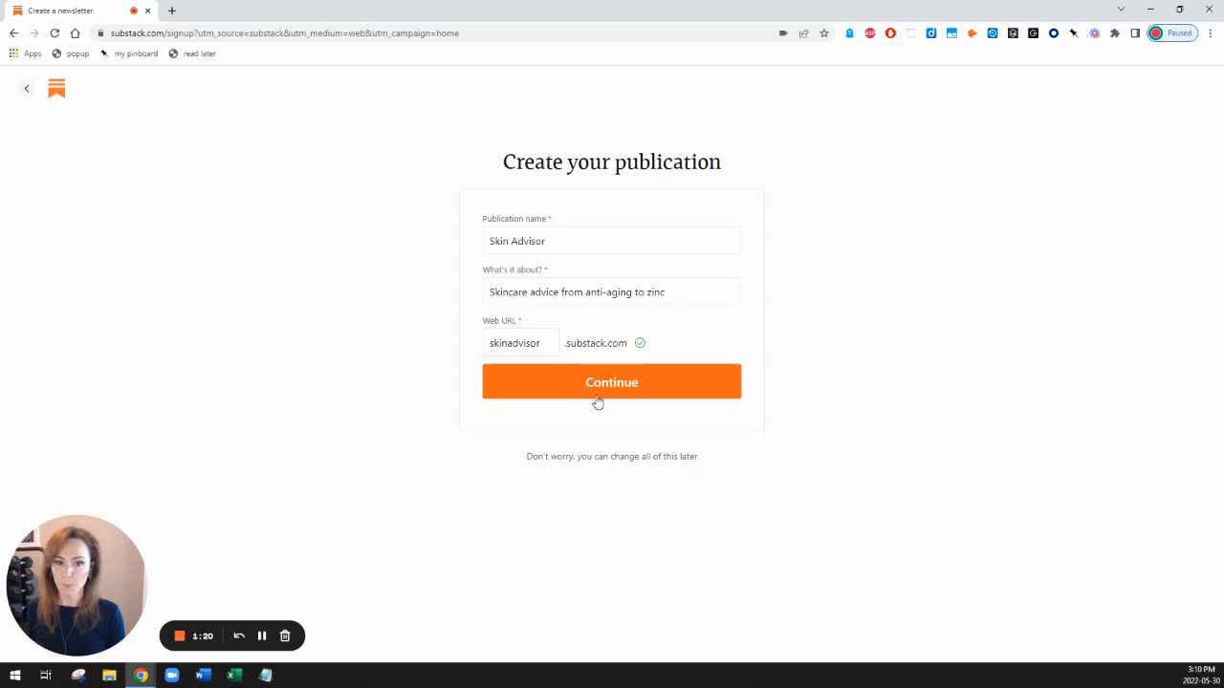
click(611, 382)
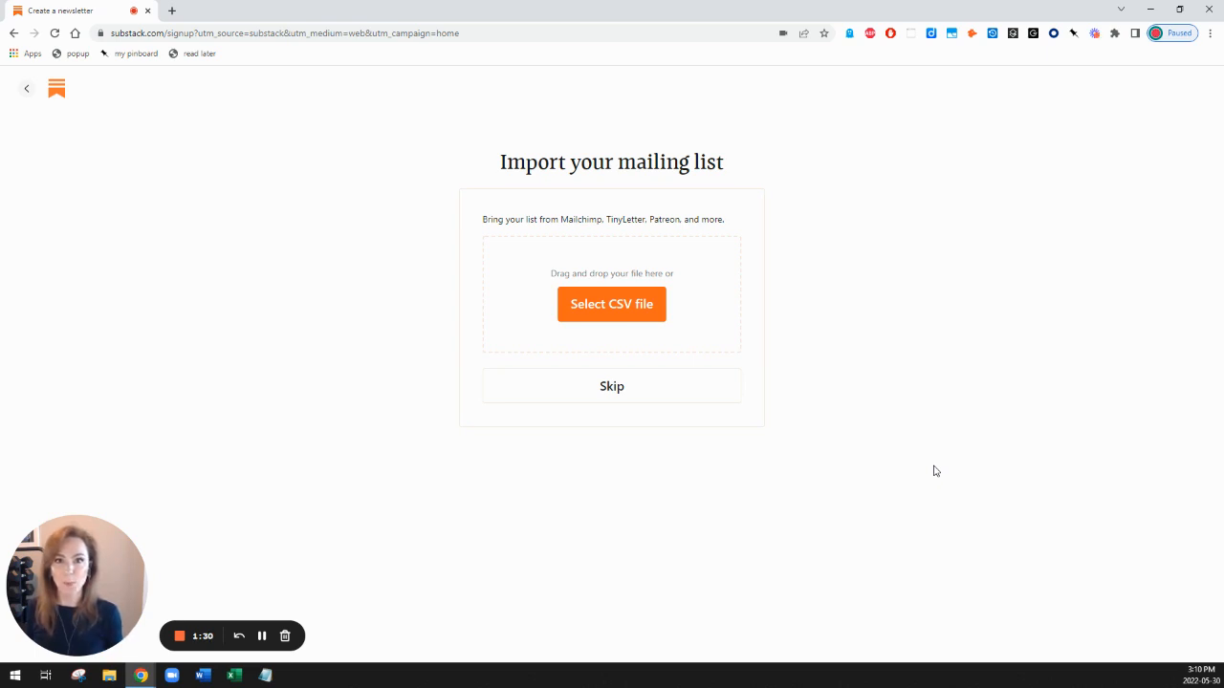
mouse_move(521, 476)
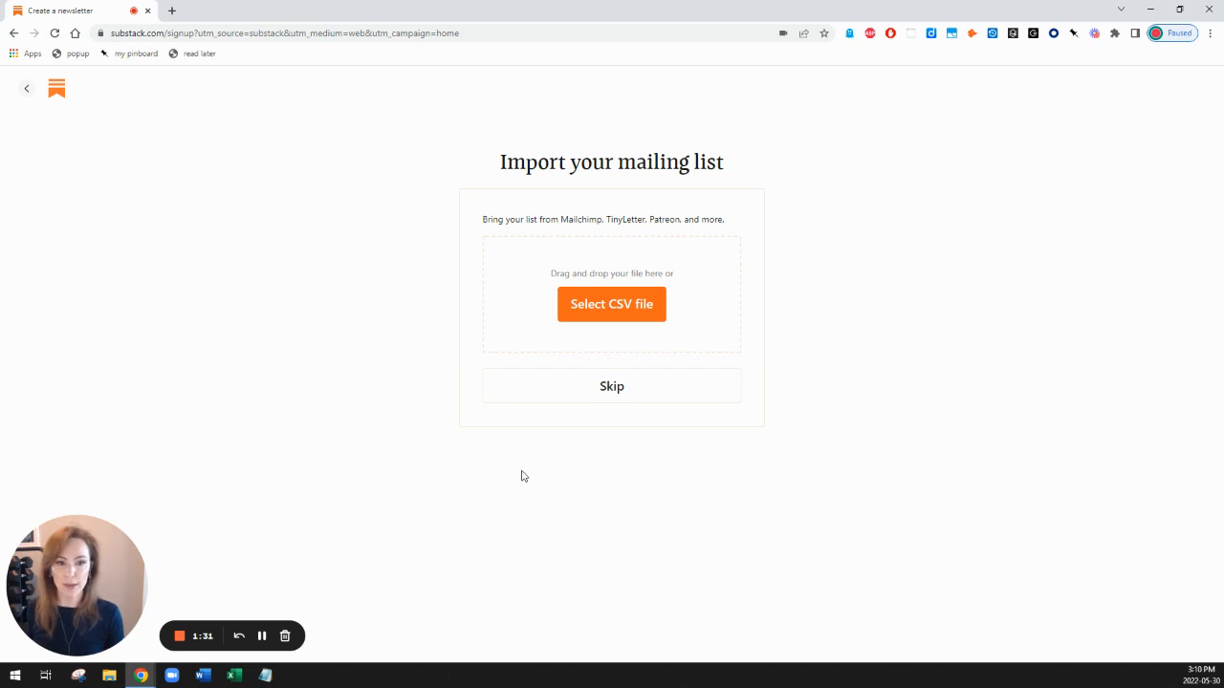
Skip the Import your mailing list step.
click(611, 386)
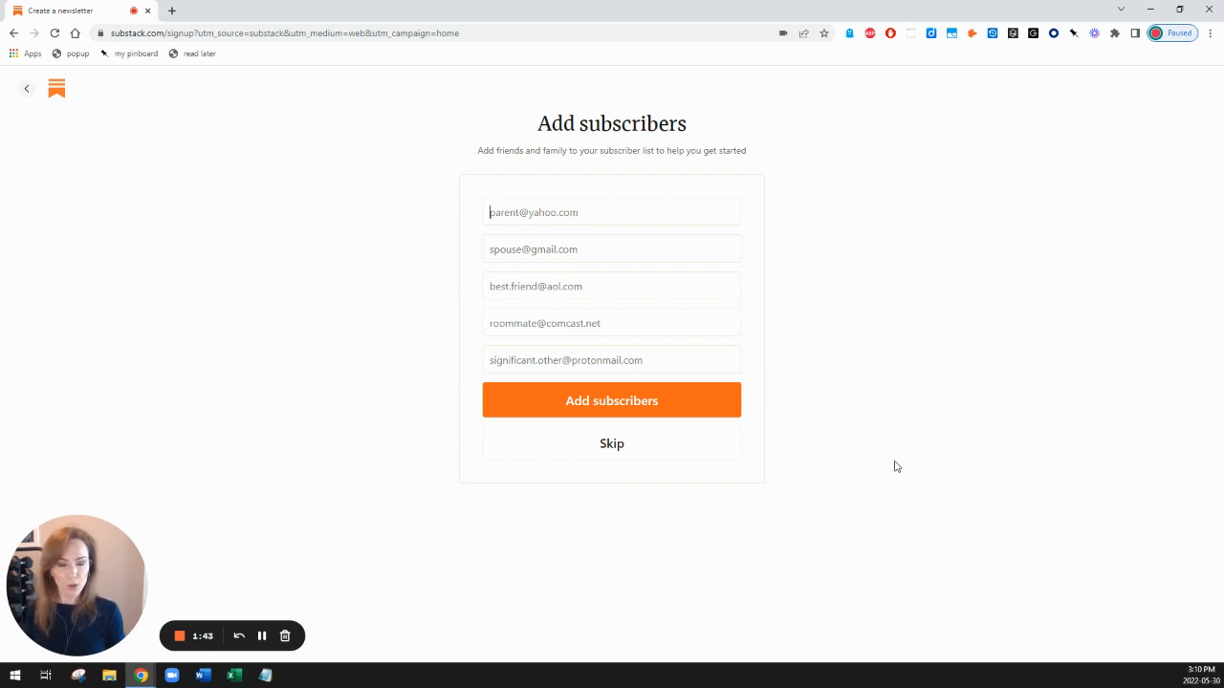
mouse_move(611, 444)
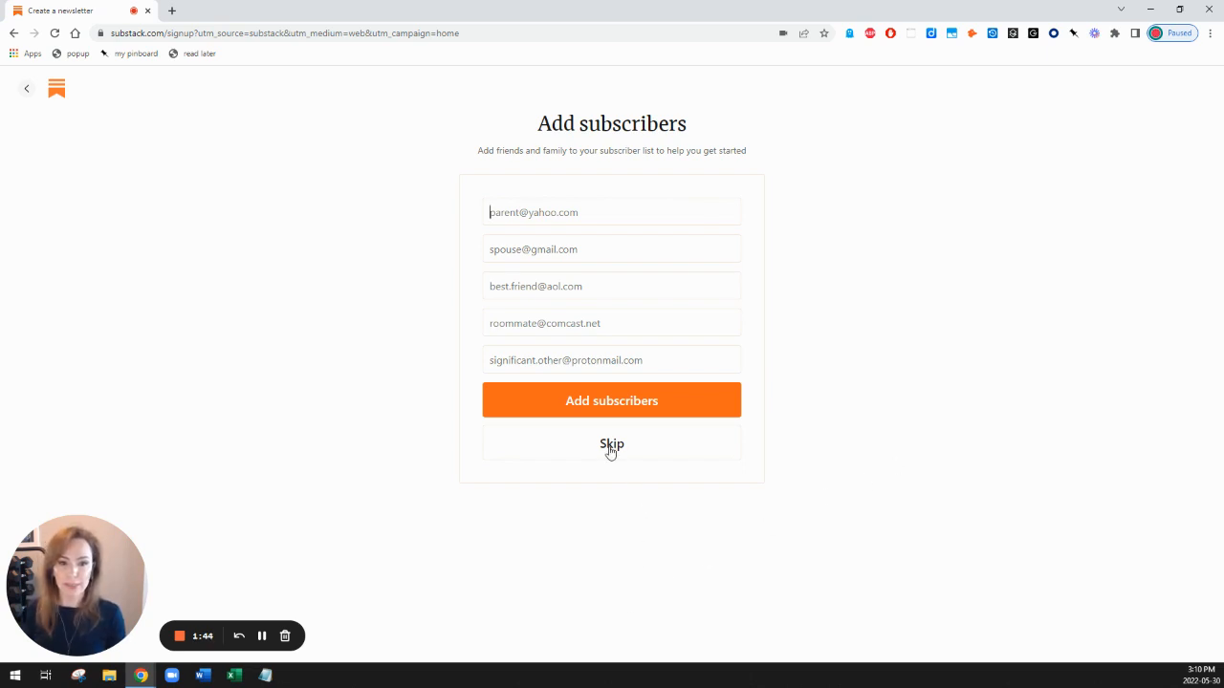
Skip the Add subscribers step.
click(611, 445)
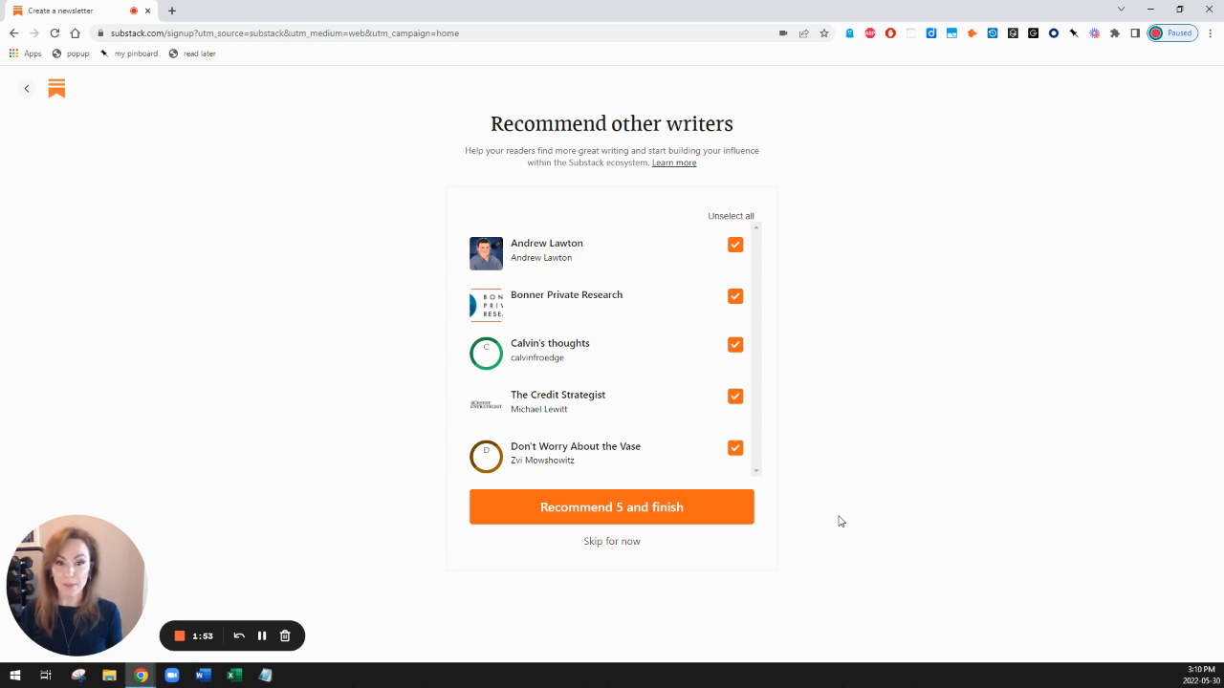
mouse_move(947, 368)
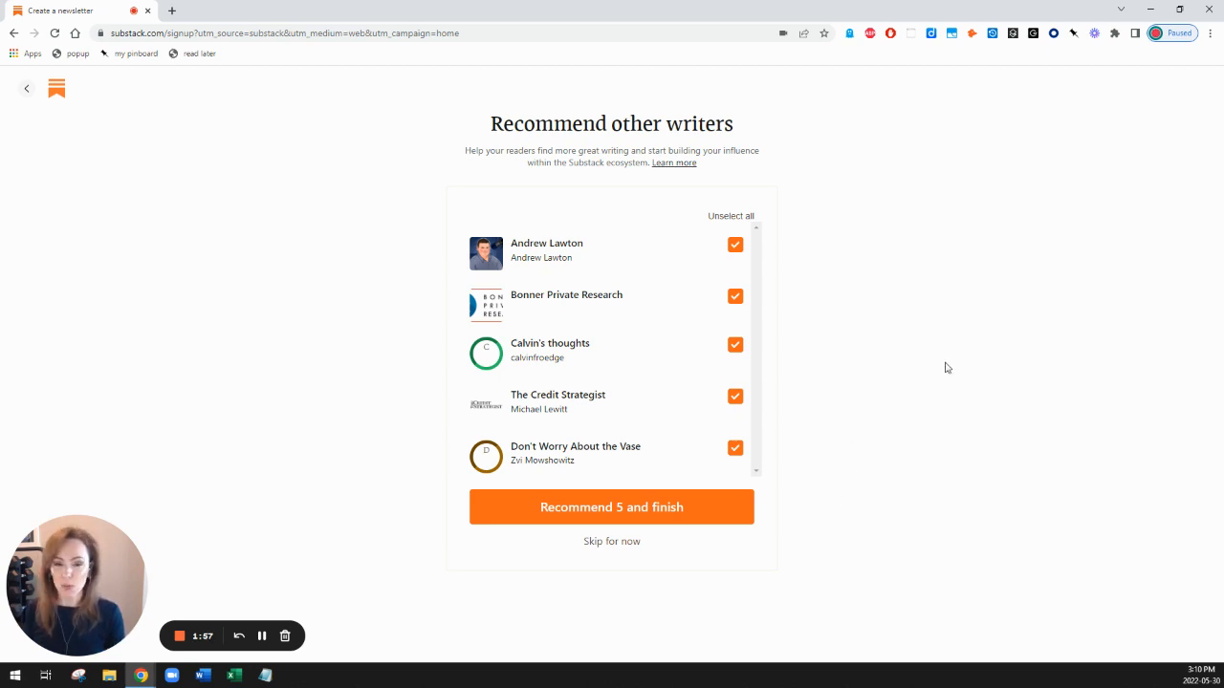
mouse_move(937, 356)
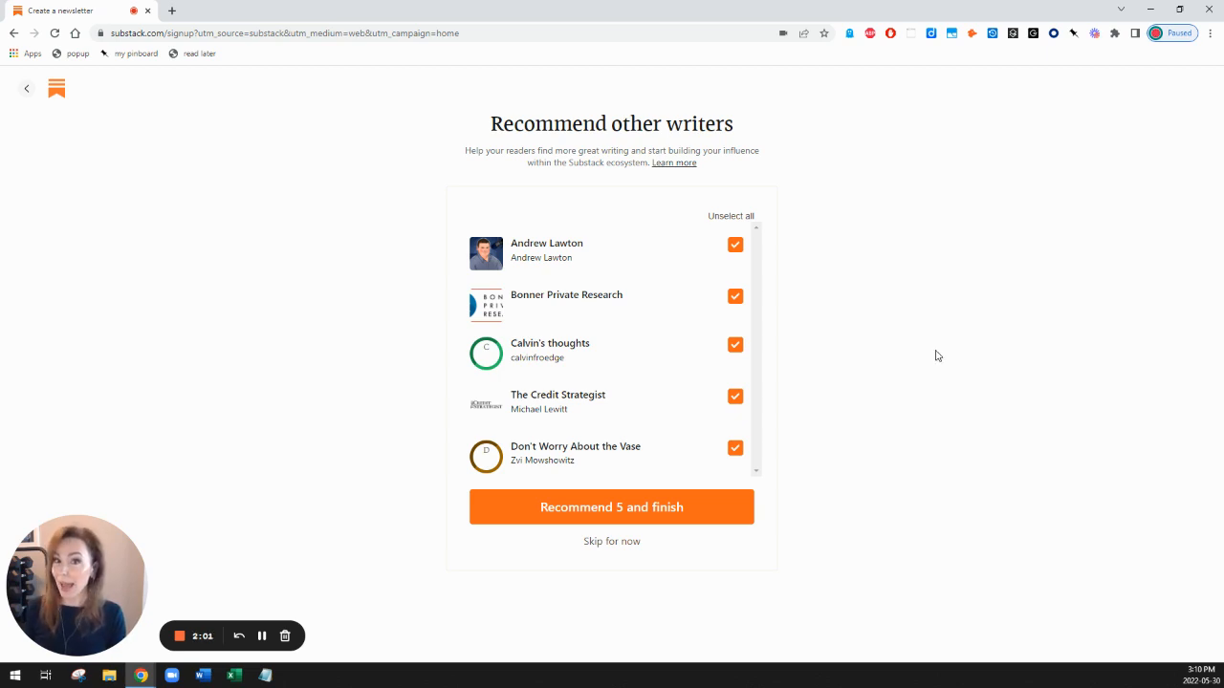
mouse_move(605, 610)
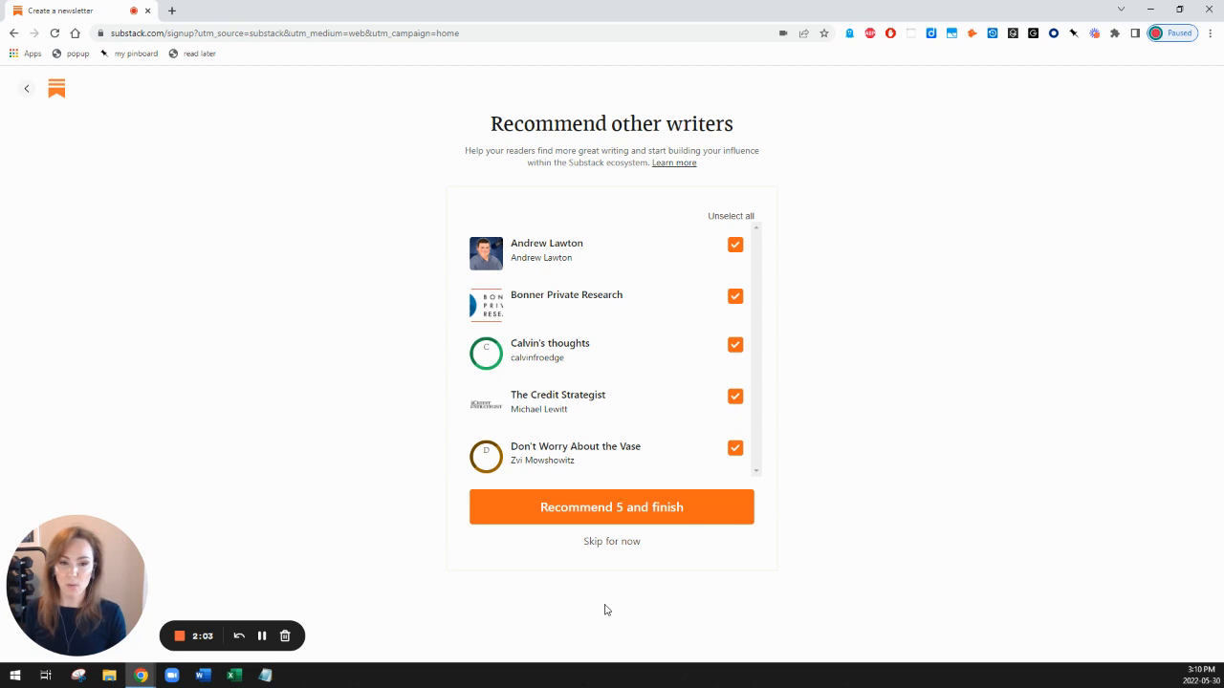
mouse_move(628, 606)
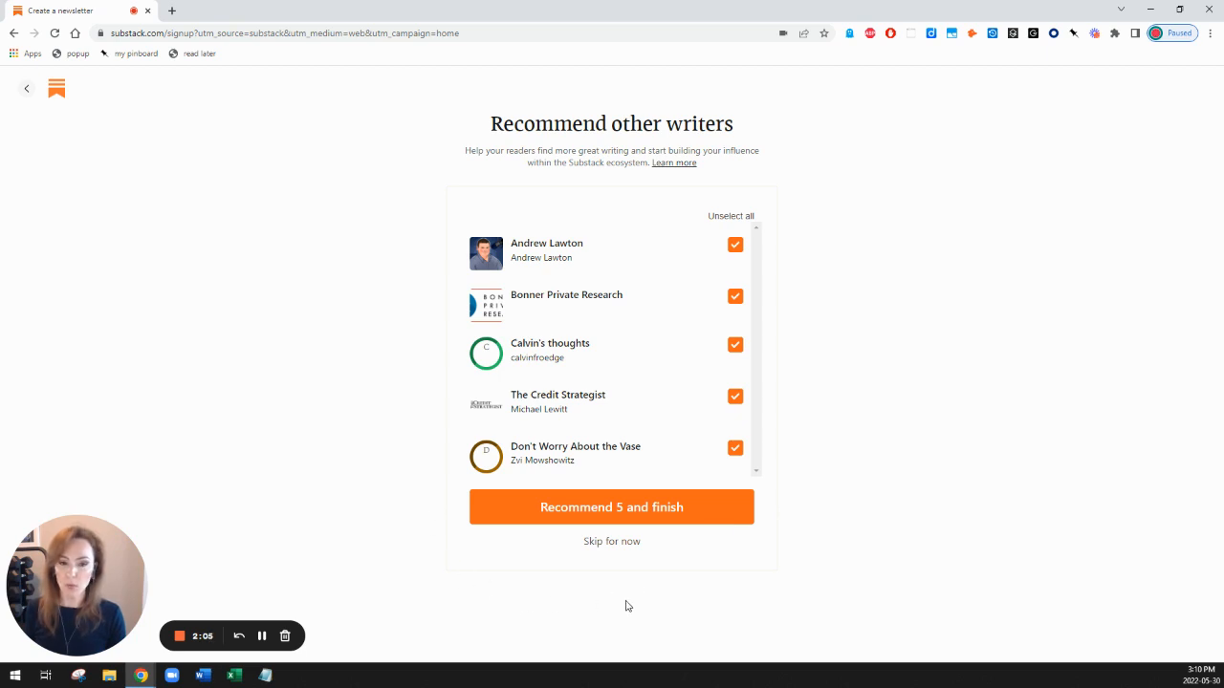
mouse_move(816, 590)
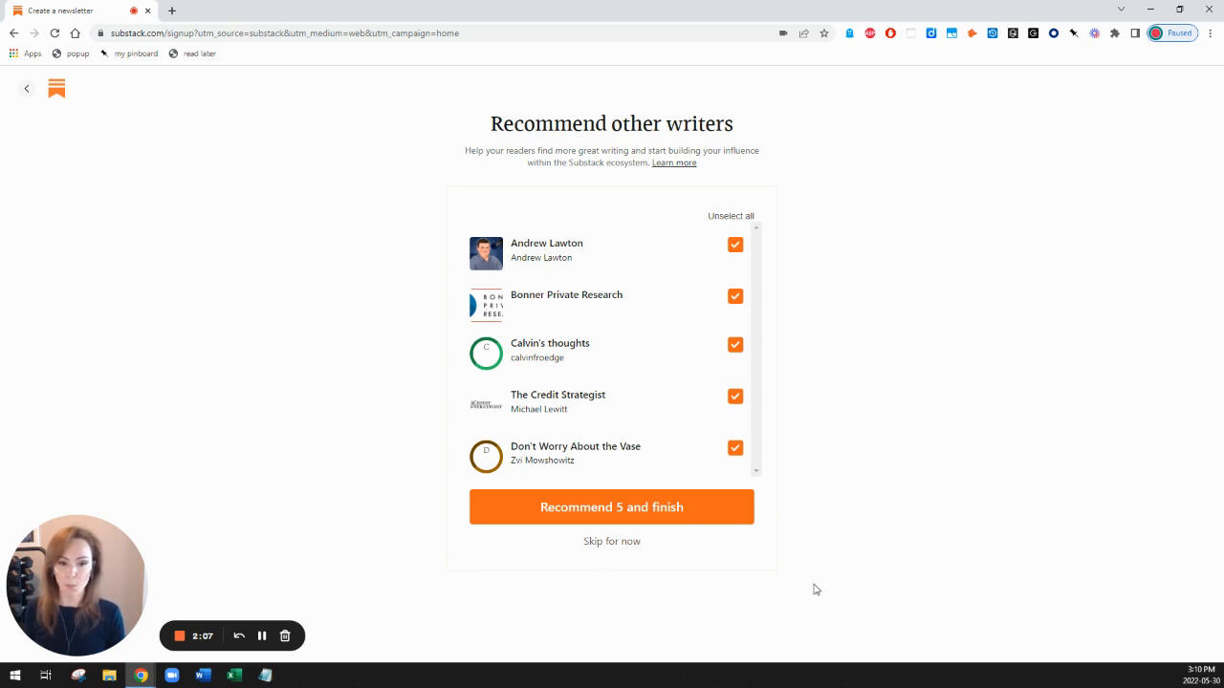
click(611, 506)
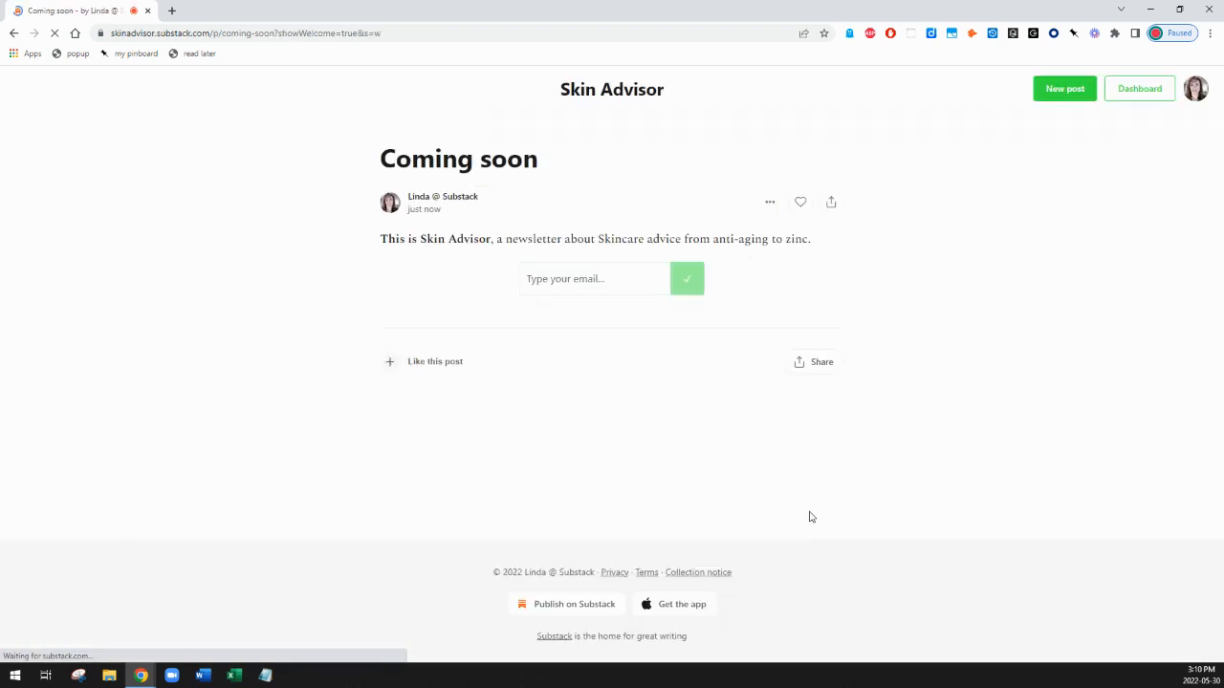
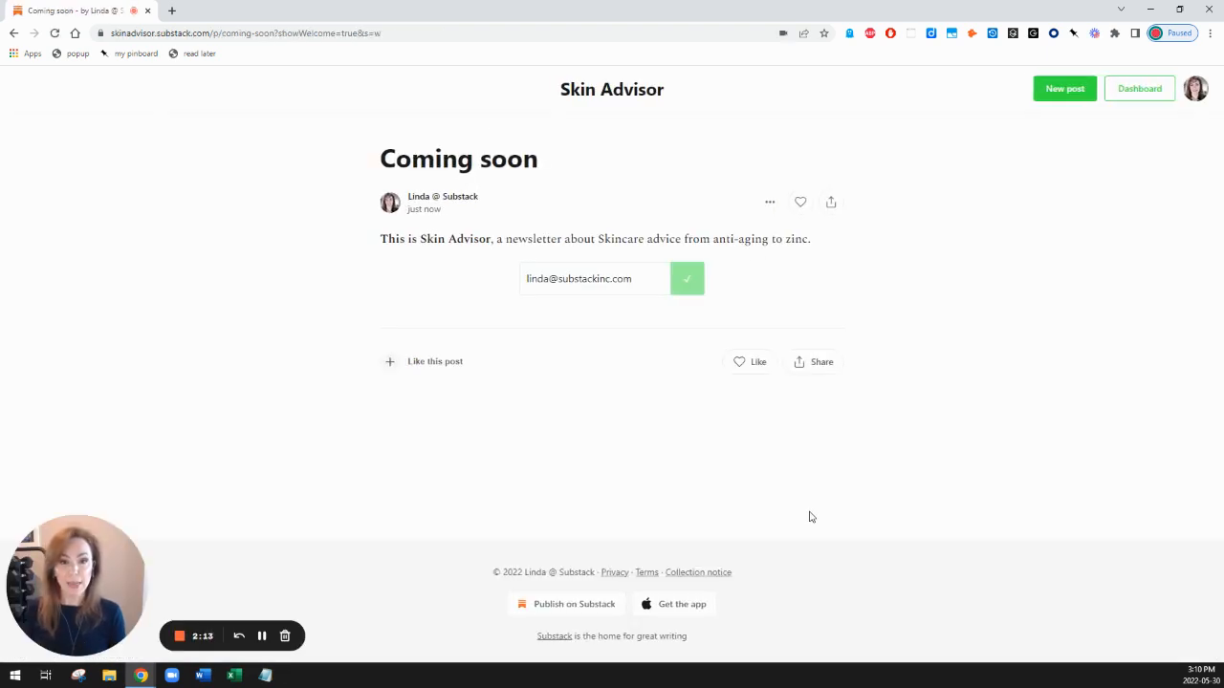
mouse_move(468, 236)
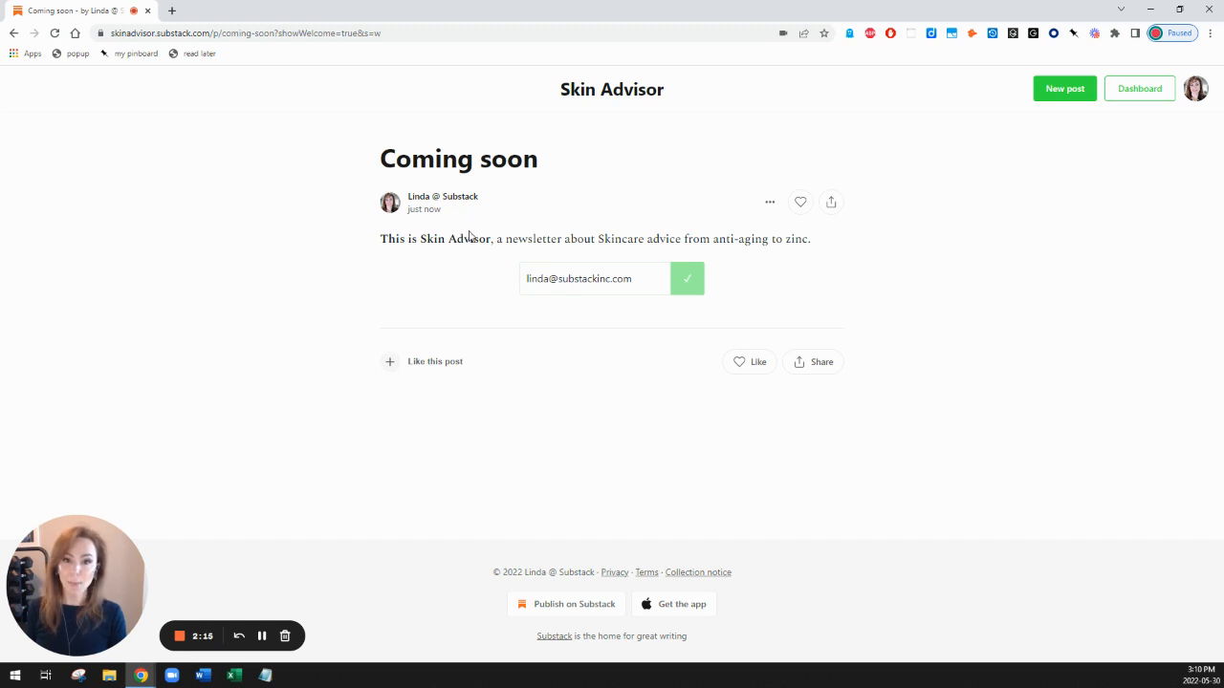
mouse_move(437, 287)
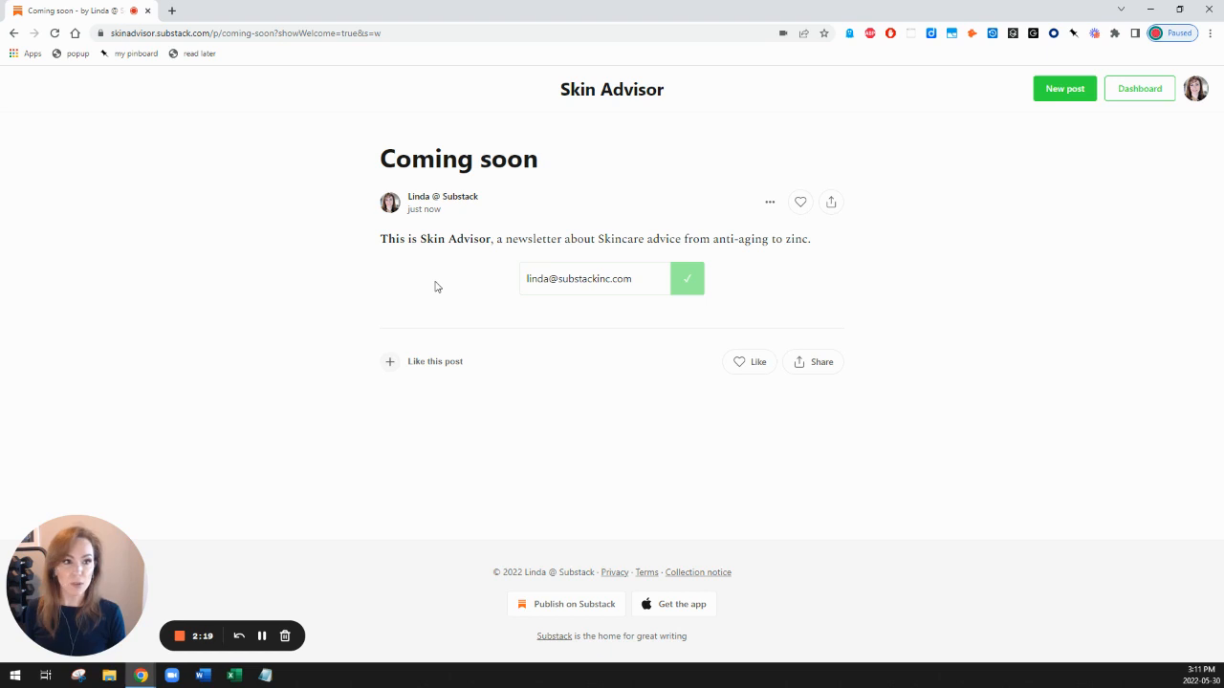
mouse_move(1064, 88)
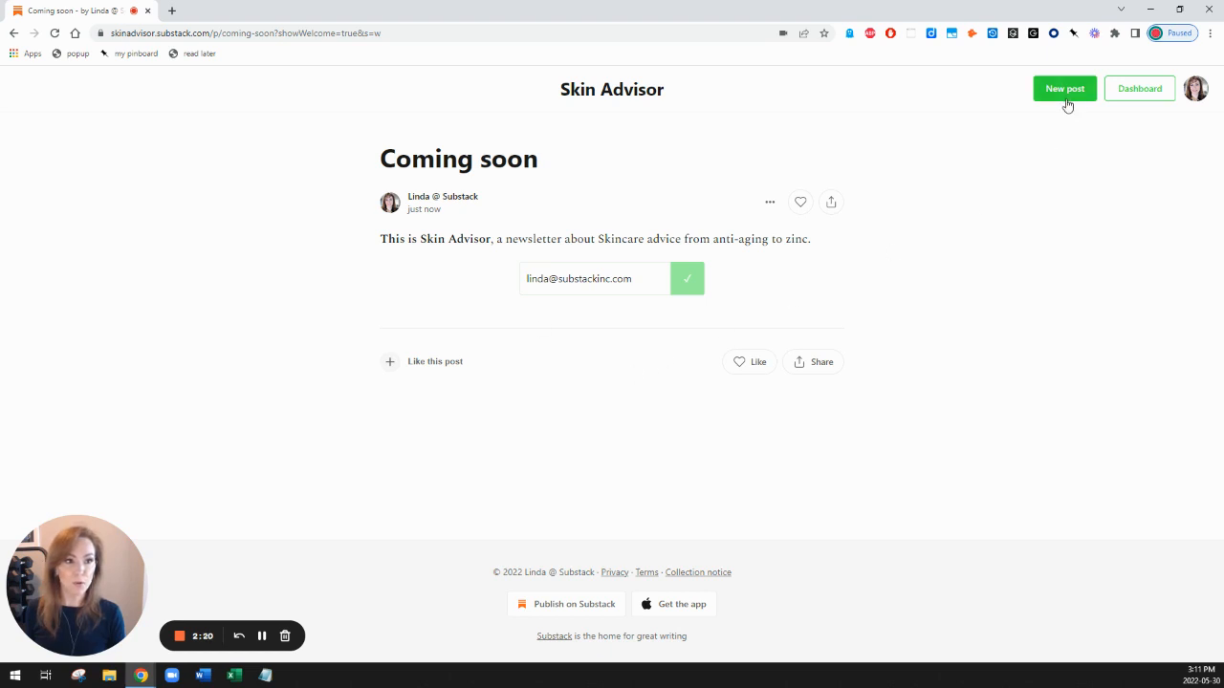
mouse_move(1045, 263)
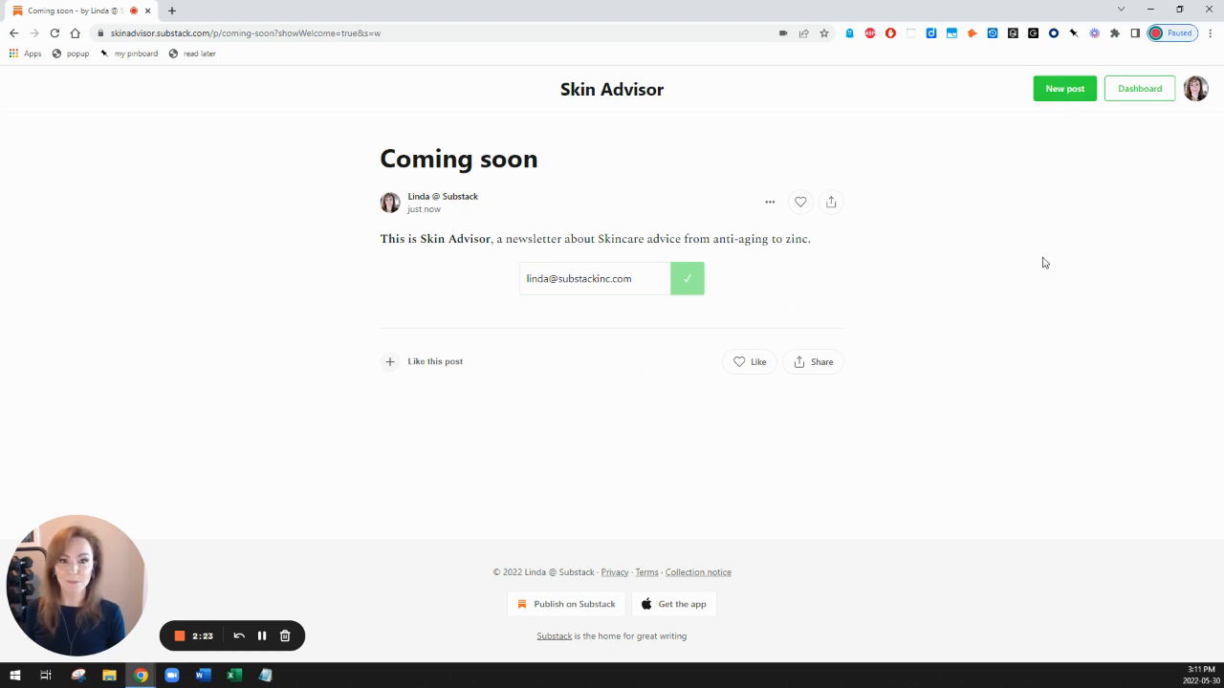